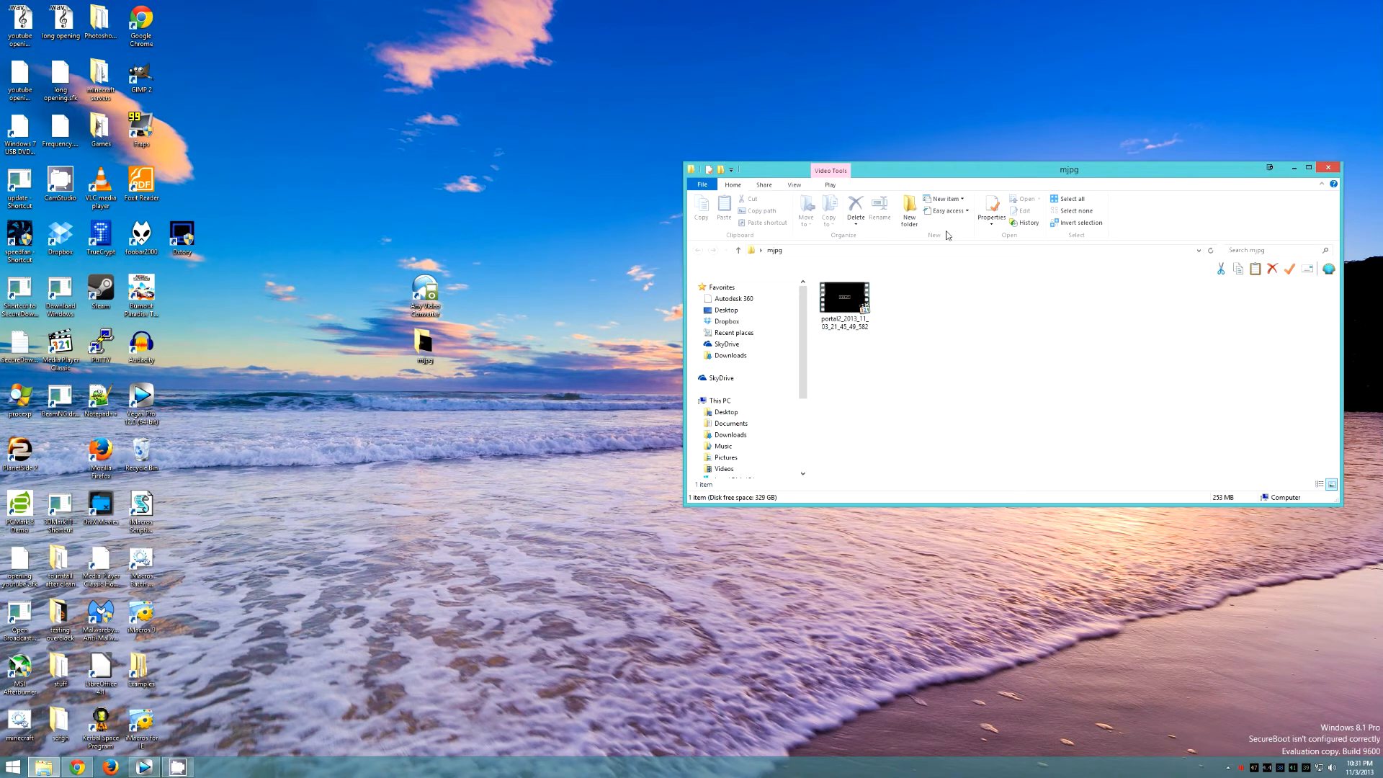
{"action": "mouse_move", "coordinate": [982, 152]}
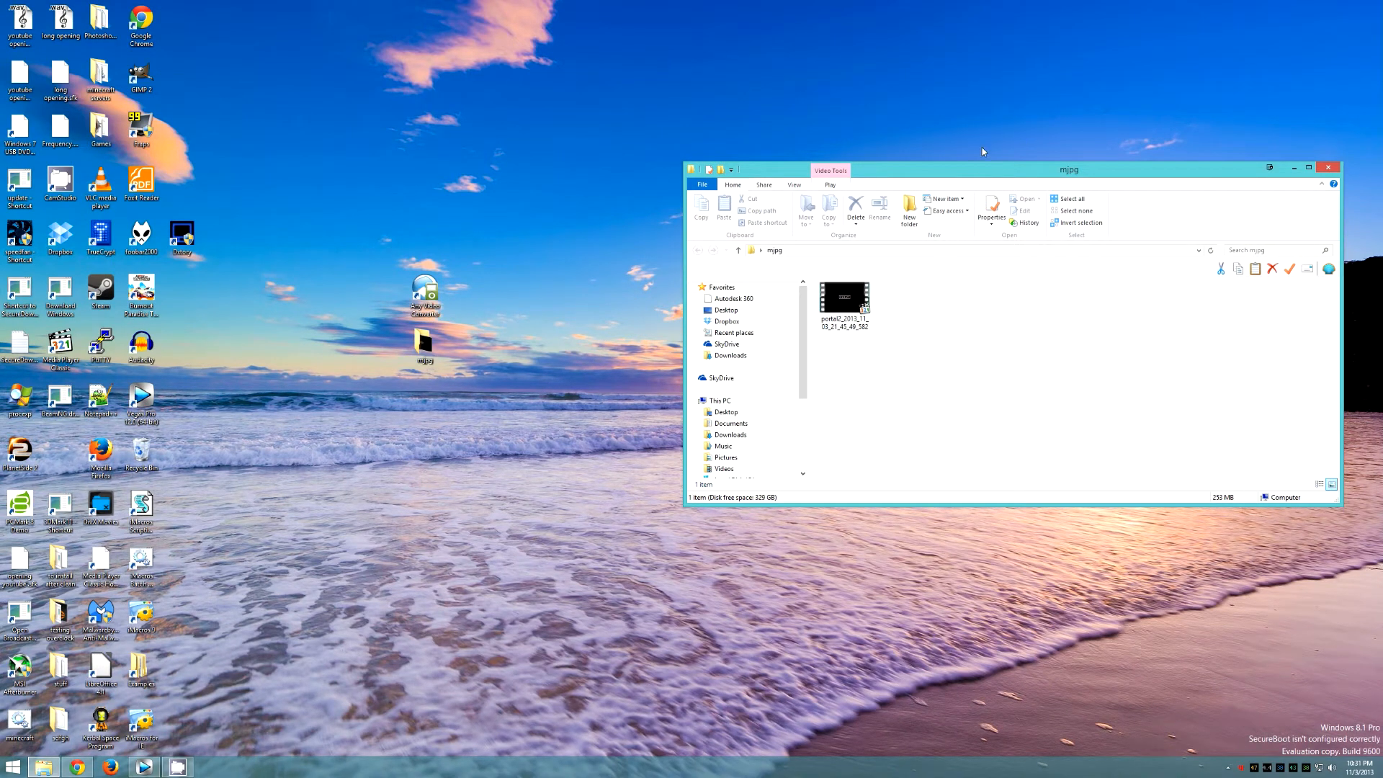
{"action": "mouse_move", "coordinate": [962, 426]}
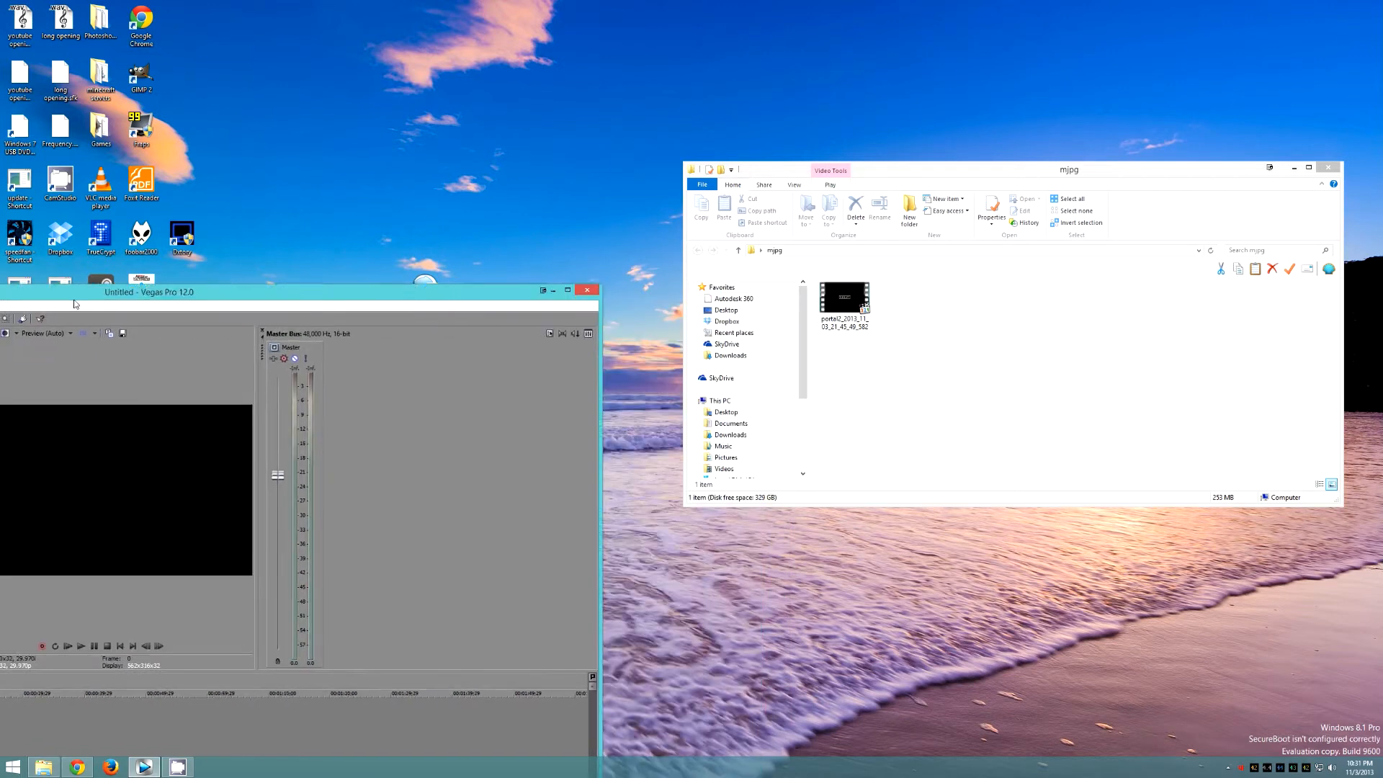
Dismiss Vegas Pro's 'could not be opened' warning for the MJPEG AVI and close the editor
{"action": "left_click", "coordinate": [557, 291]}
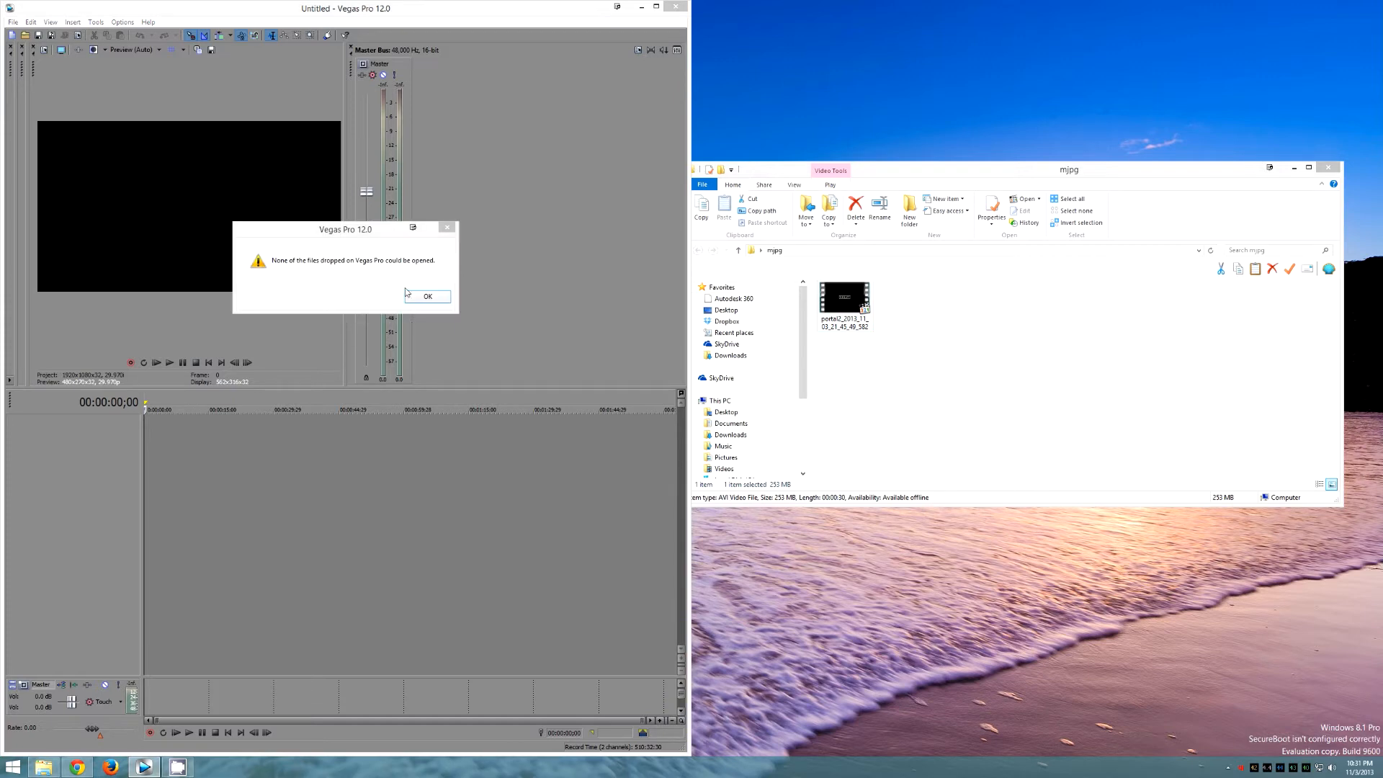
{"action": "left_click", "coordinate": [428, 295]}
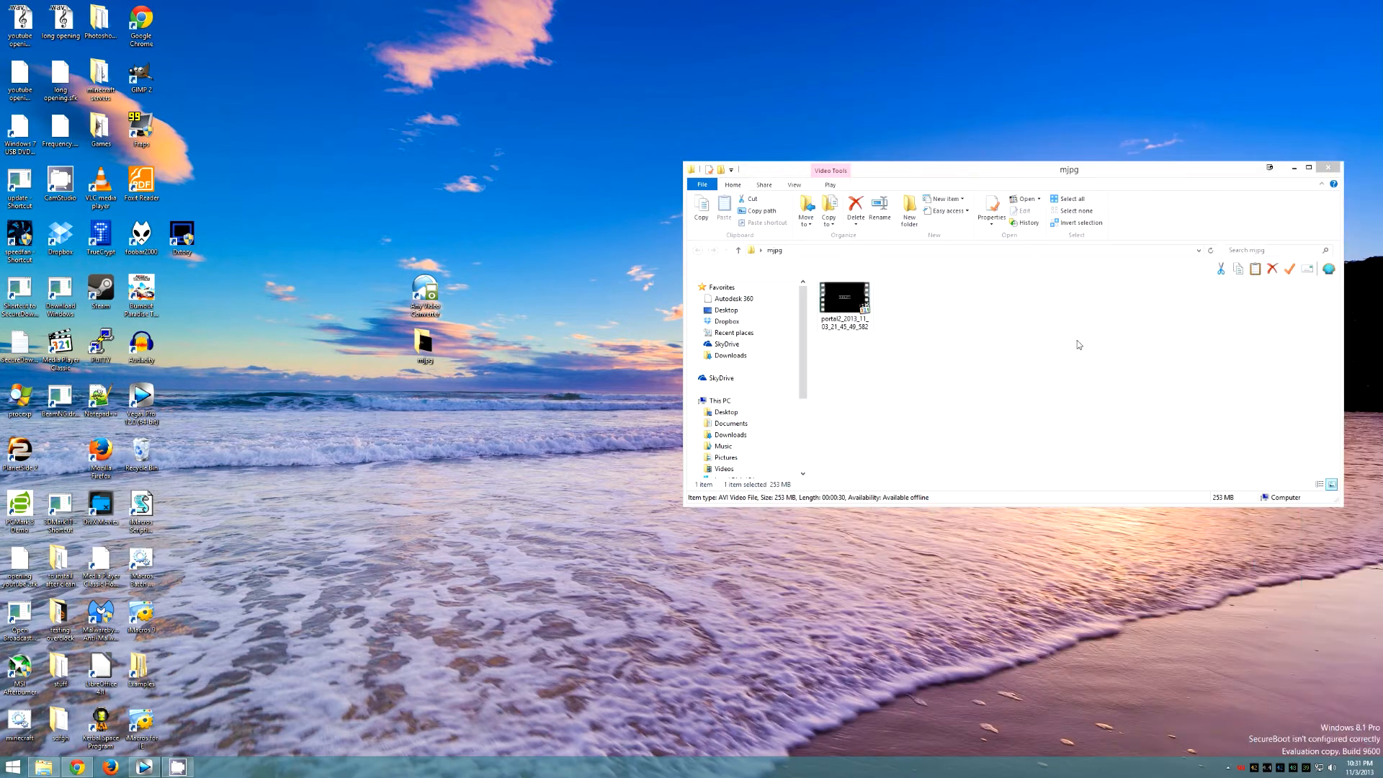
Launch Any Video Converter, add the MJPEG AVI recording, and show the output profile list
{"action": "left_click", "coordinate": [424, 291]}
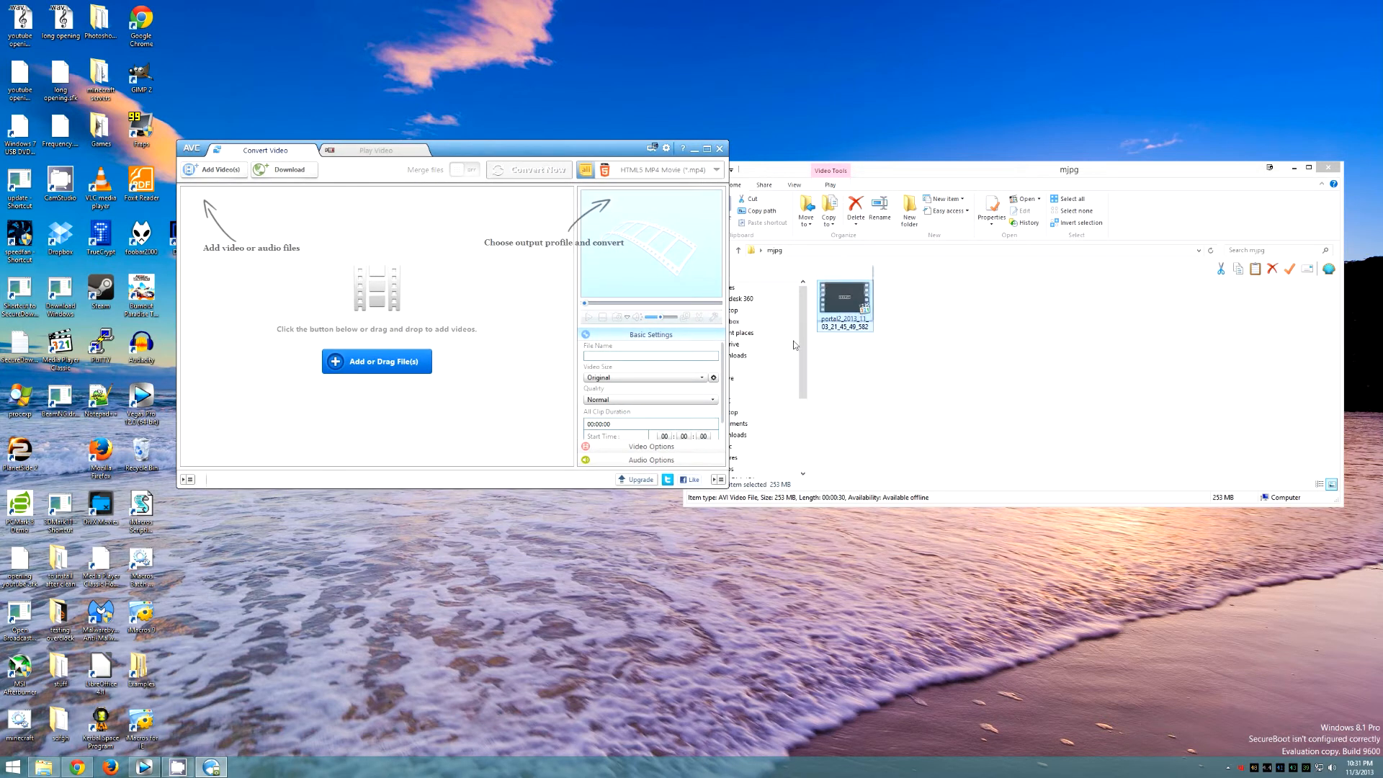
{"action": "left_click_drag", "start_coordinate": [844, 300], "coordinate": [377, 274]}
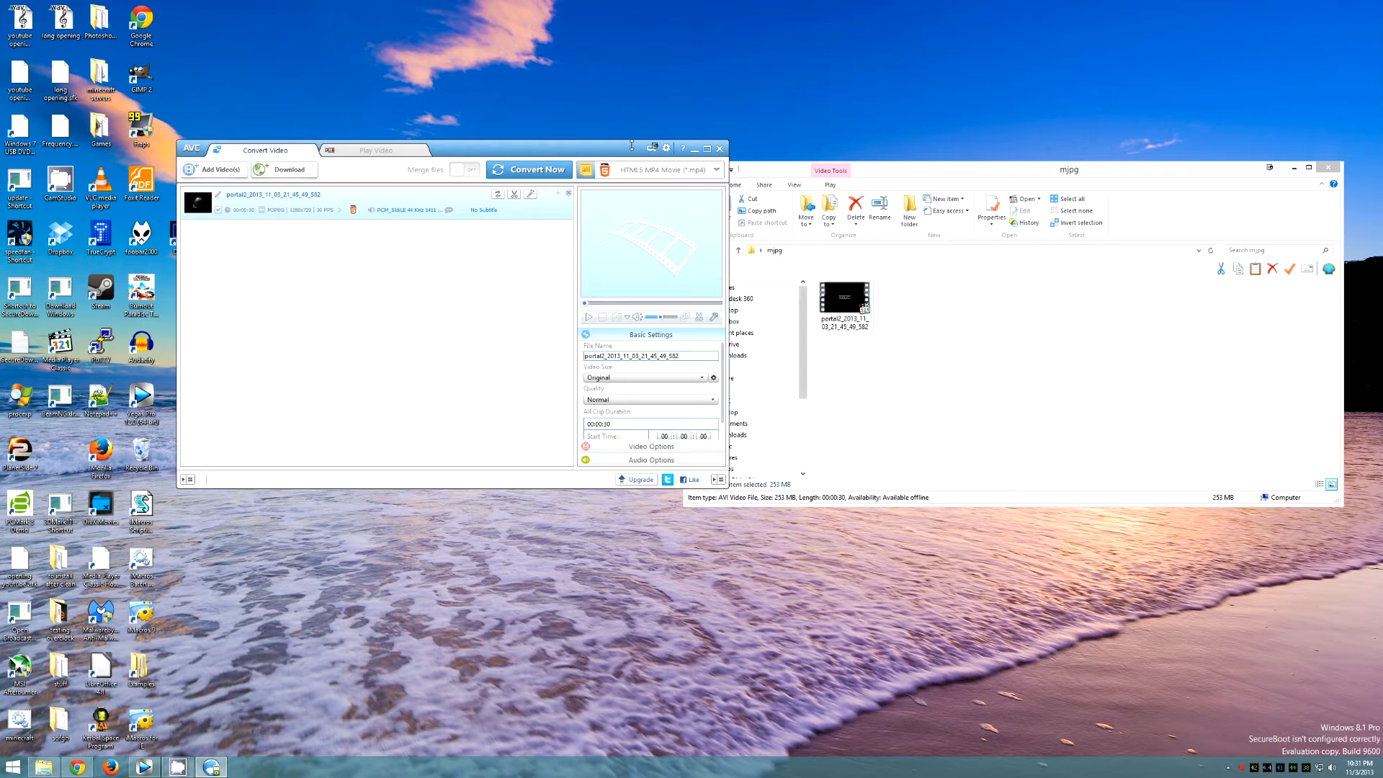
{"action": "left_click", "coordinate": [715, 169]}
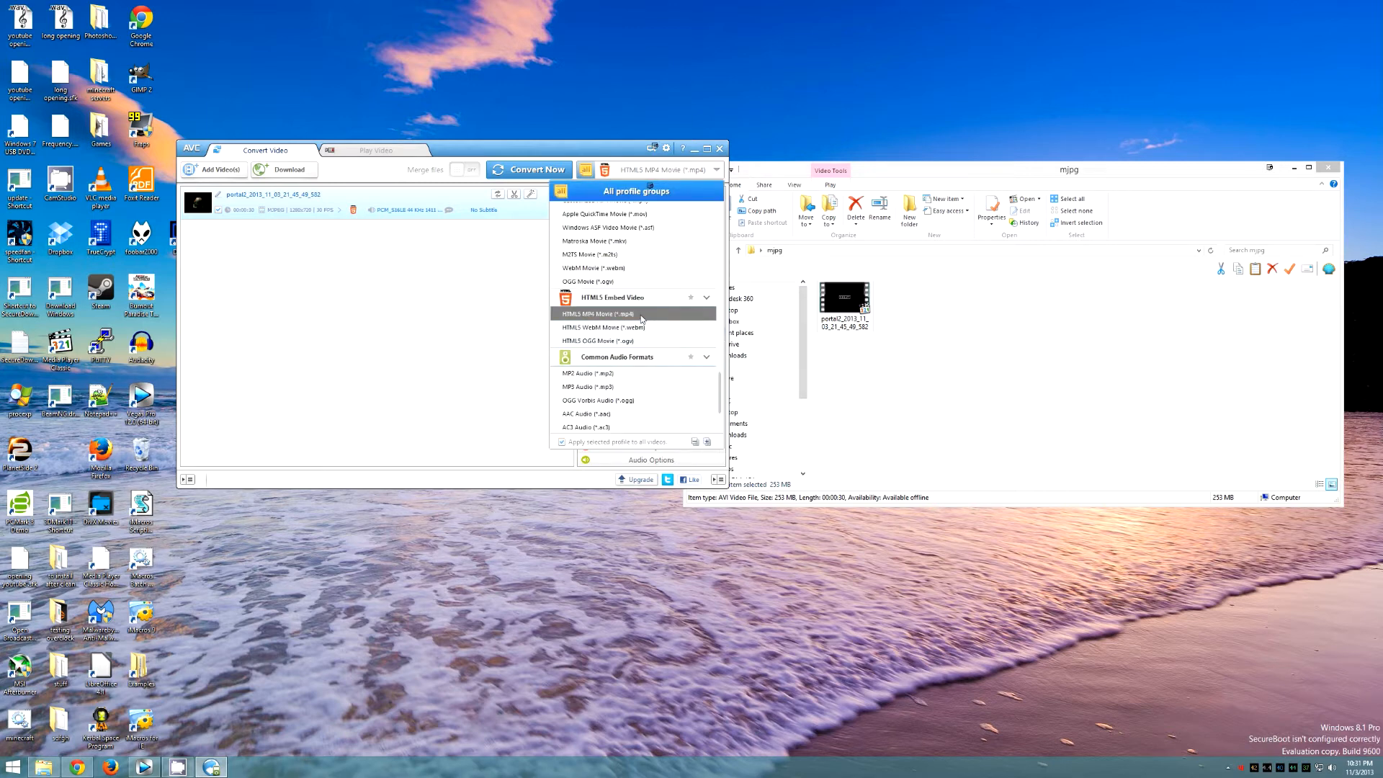
Choose HTML5 MP4 Movie (*.mp4) output and review quality, video and audio options
{"action": "left_click", "coordinate": [601, 314]}
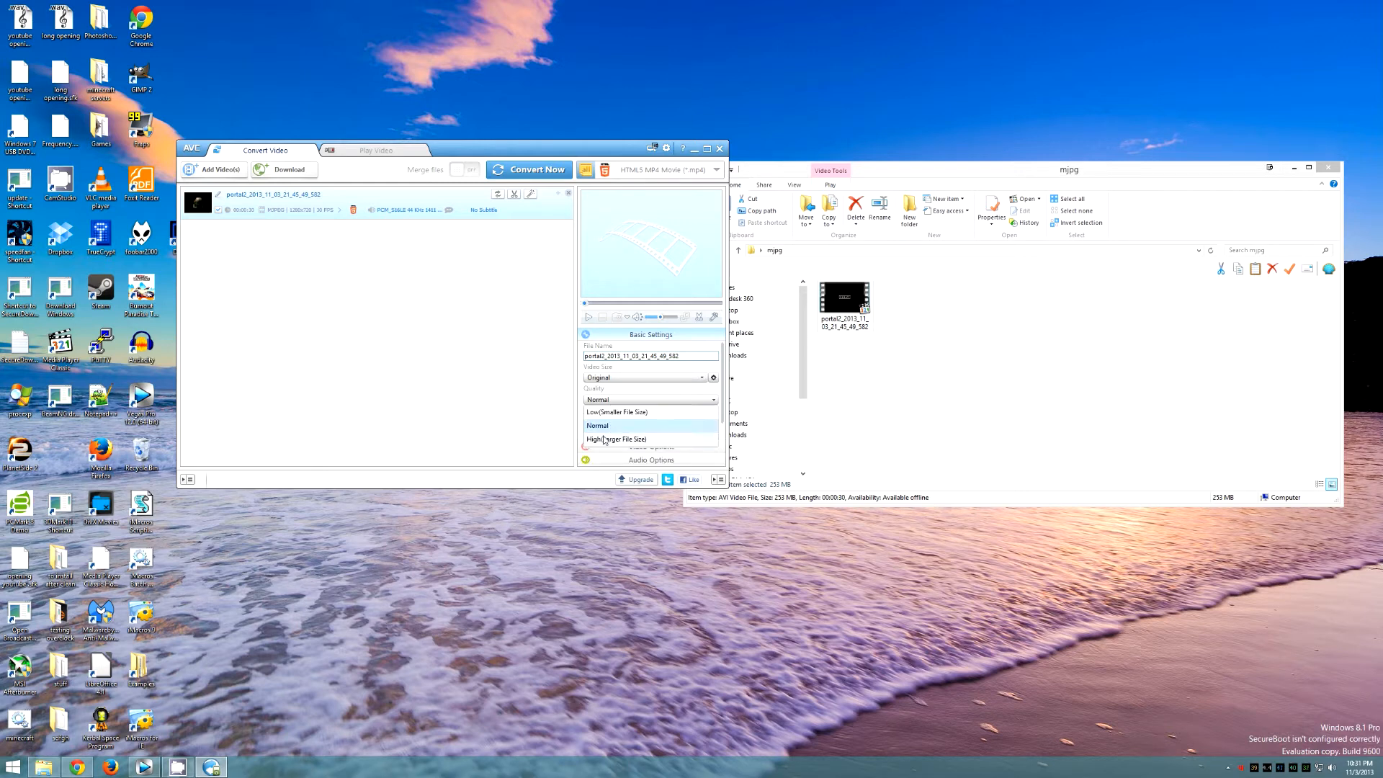
{"action": "left_click", "coordinate": [616, 439]}
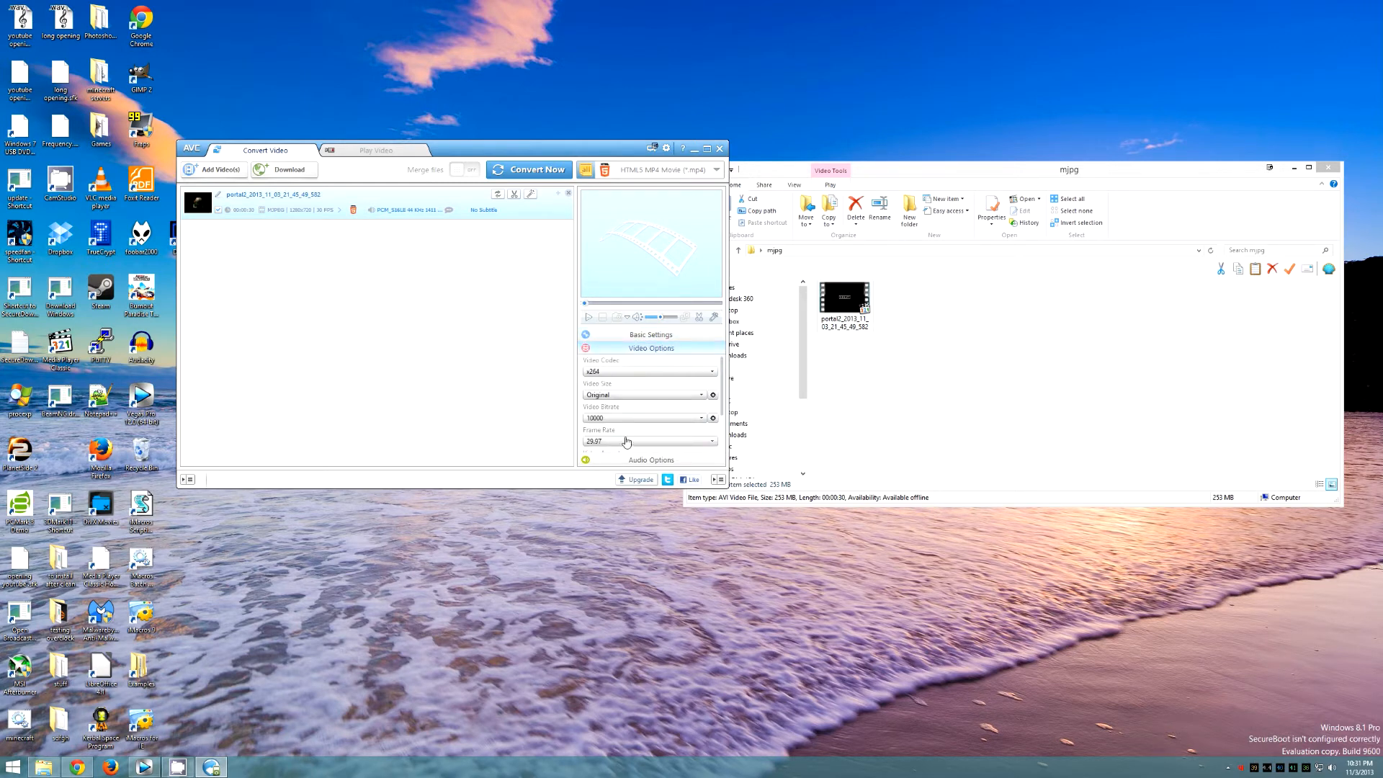
{"action": "scroll", "scroll_direction": "down", "scroll_amount": 3}
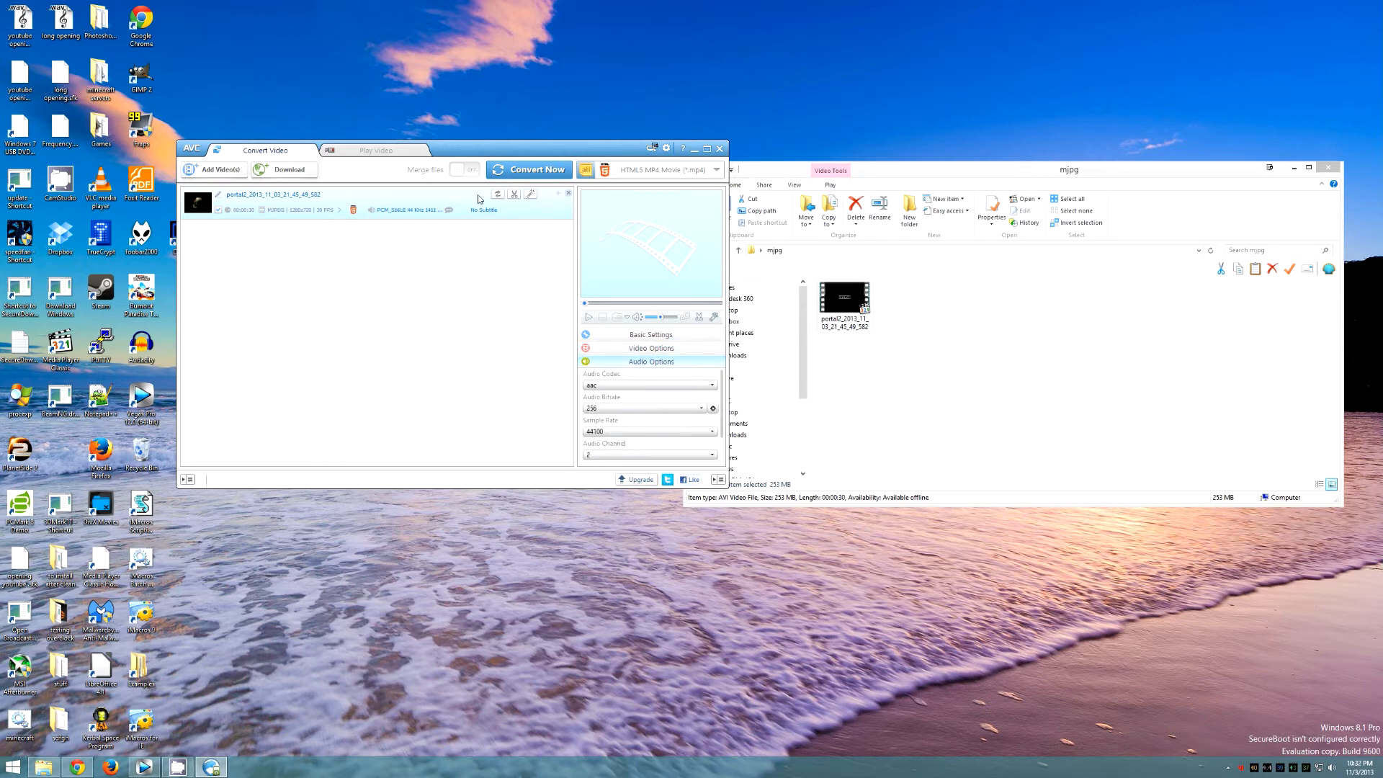
Convert the clip to a 43.1 MB MP4 in the HTML5 folder, then close the converter
{"action": "left_click", "coordinate": [528, 168]}
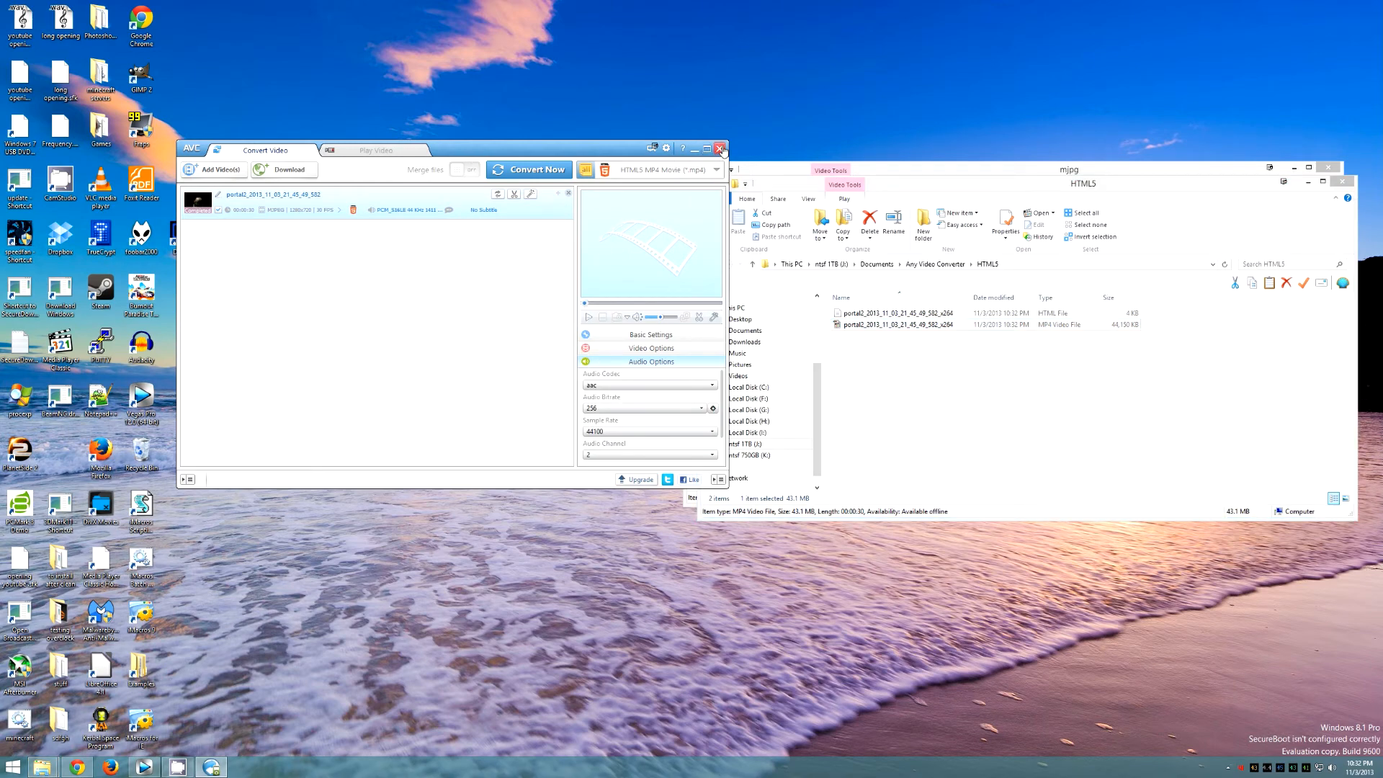
{"action": "left_click", "coordinate": [719, 148]}
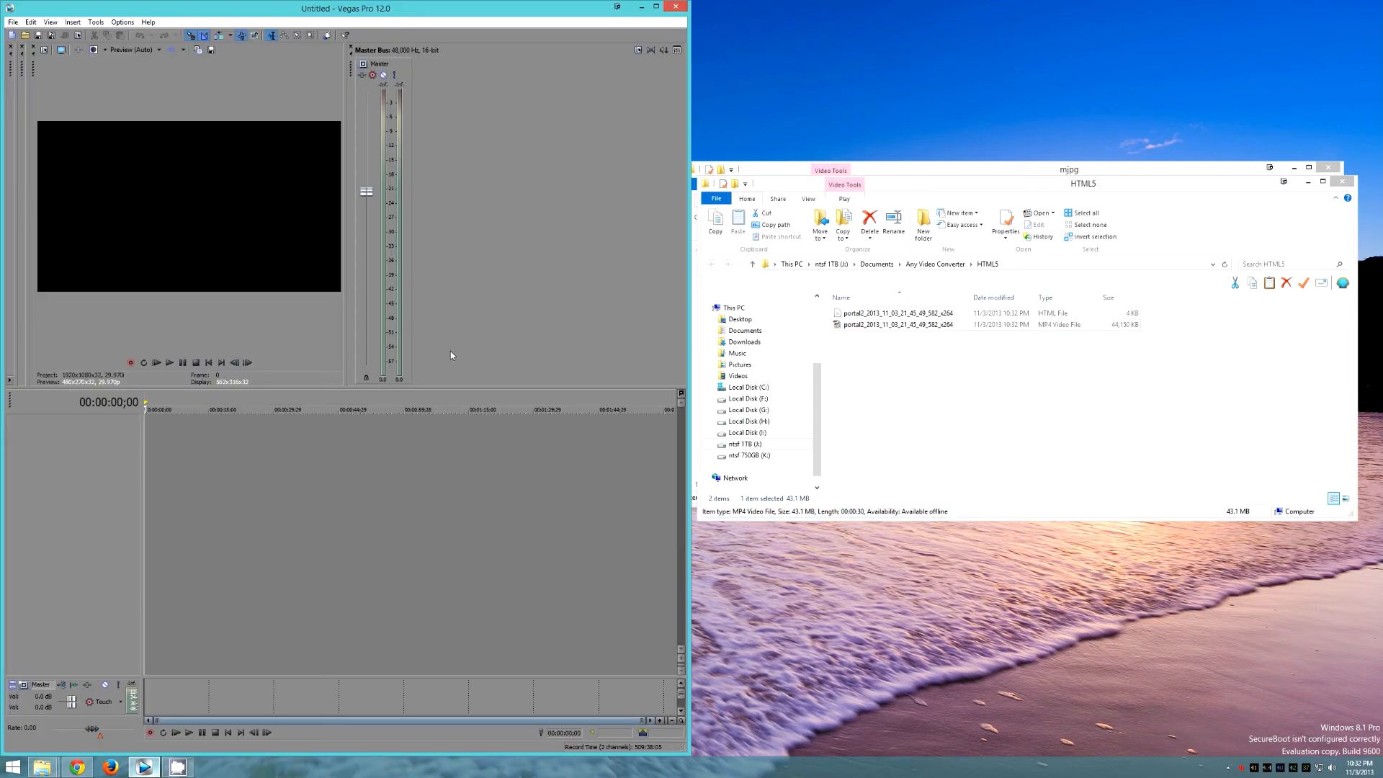
Drop the converted MP4 onto the Vegas Pro timeline and match project video settings to it
{"action": "left_click", "coordinate": [897, 325]}
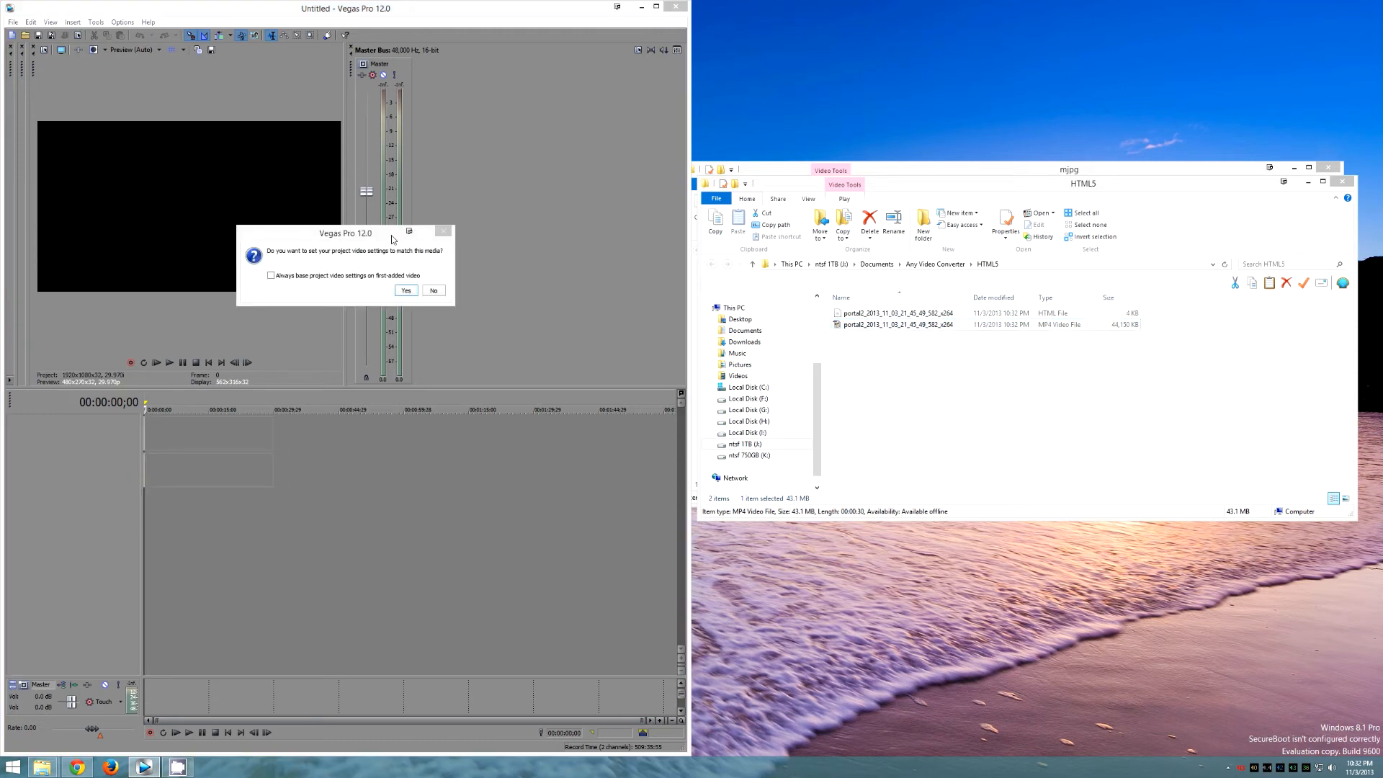
{"action": "left_click", "coordinate": [405, 290]}
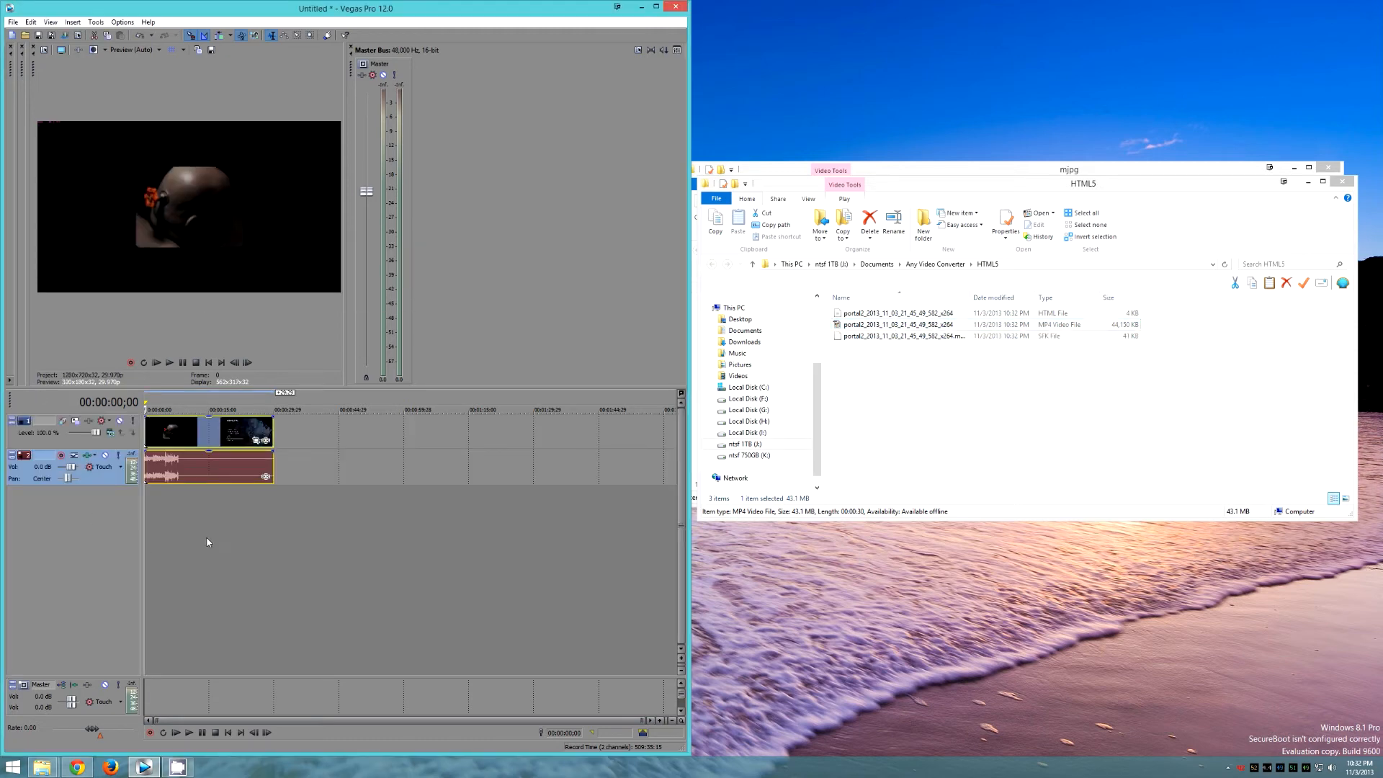